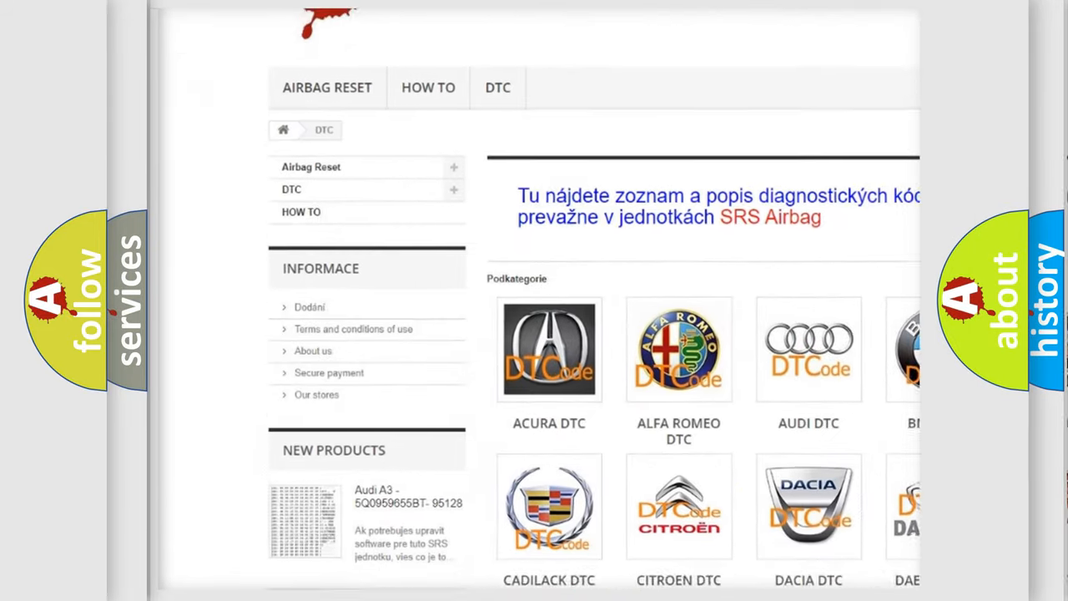
scroll("down", 3)
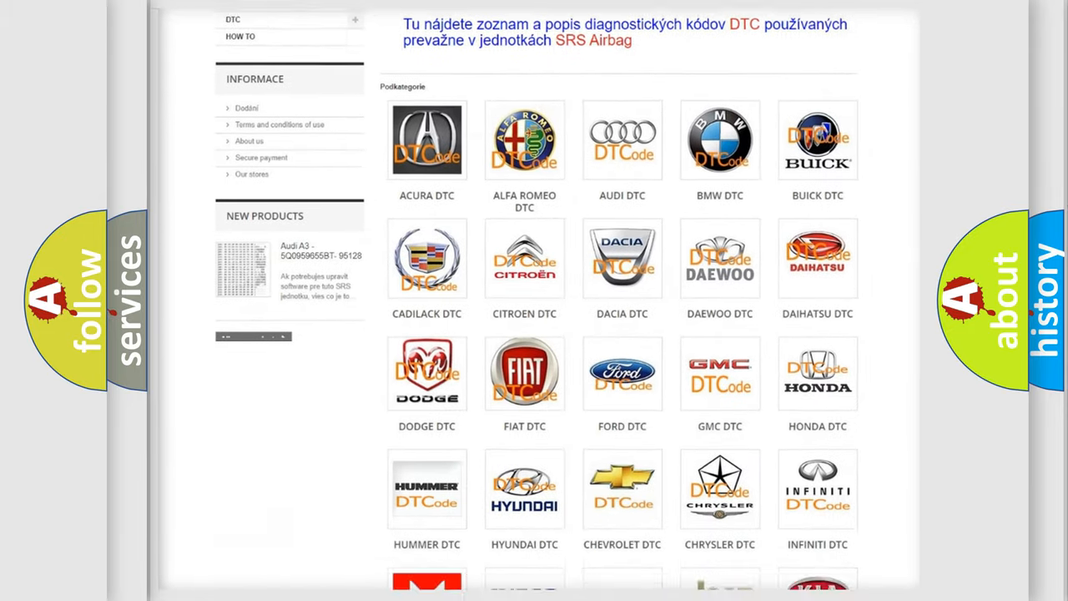
scroll("down", 3)
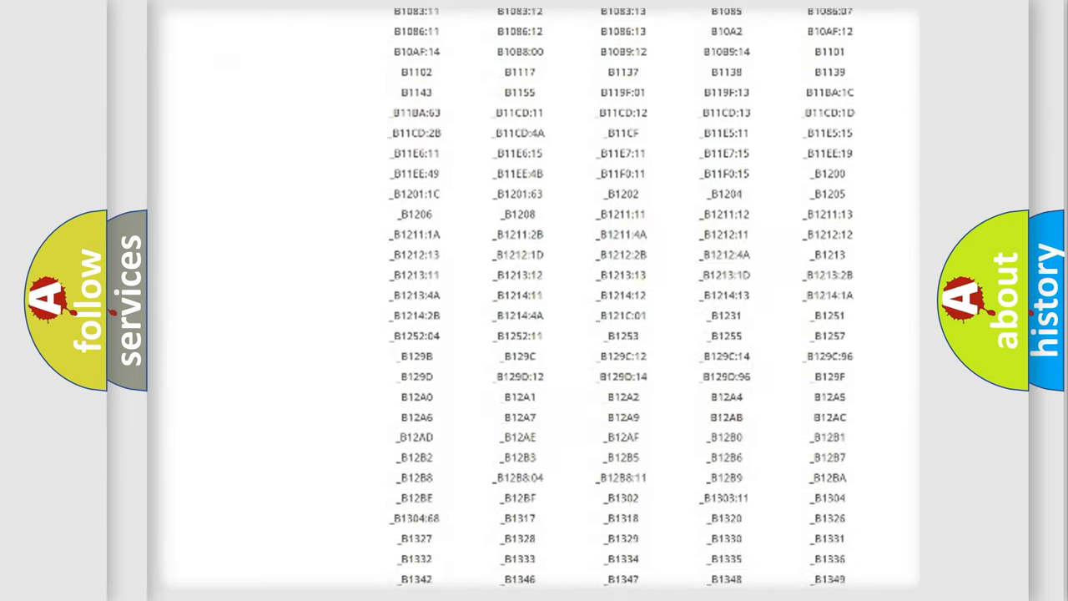
scroll("down", 3)
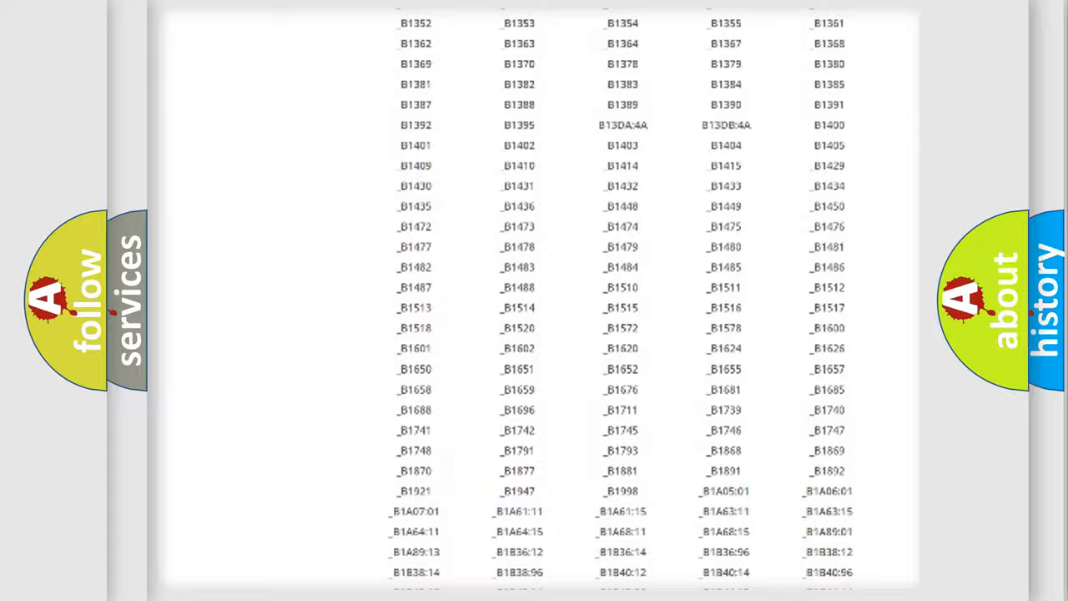